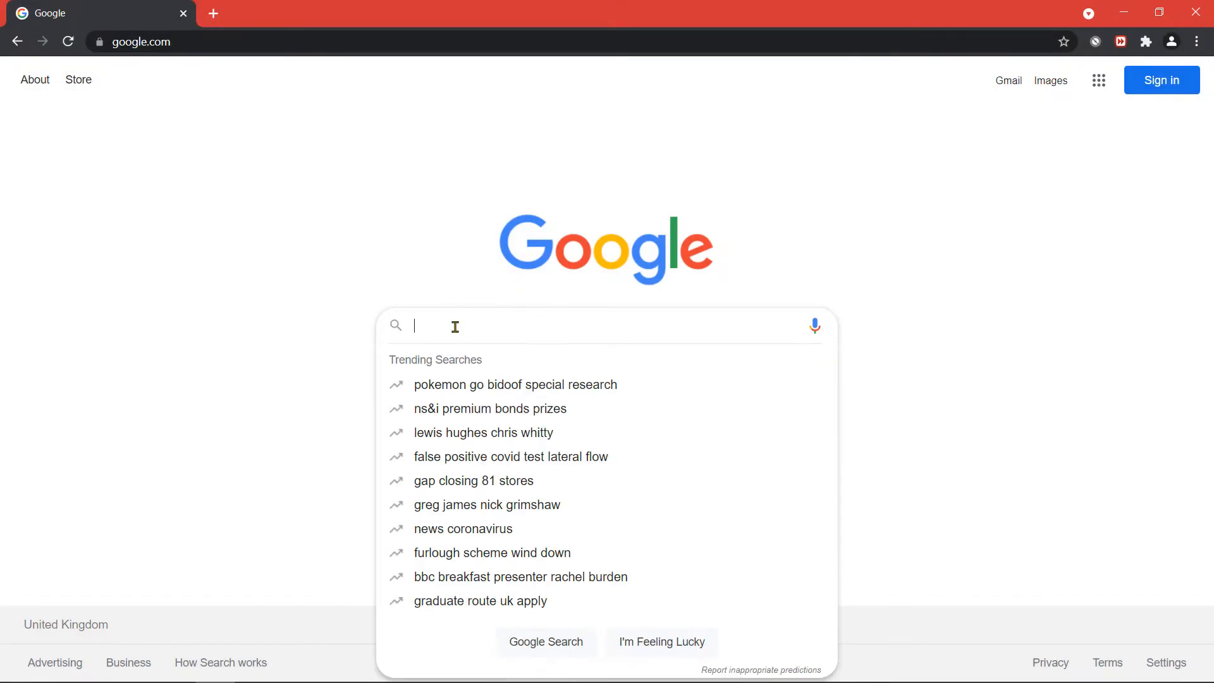
Step: Search Google for 'Trimble 3D Warehouse'
type("Trimble 3D Warehouse")
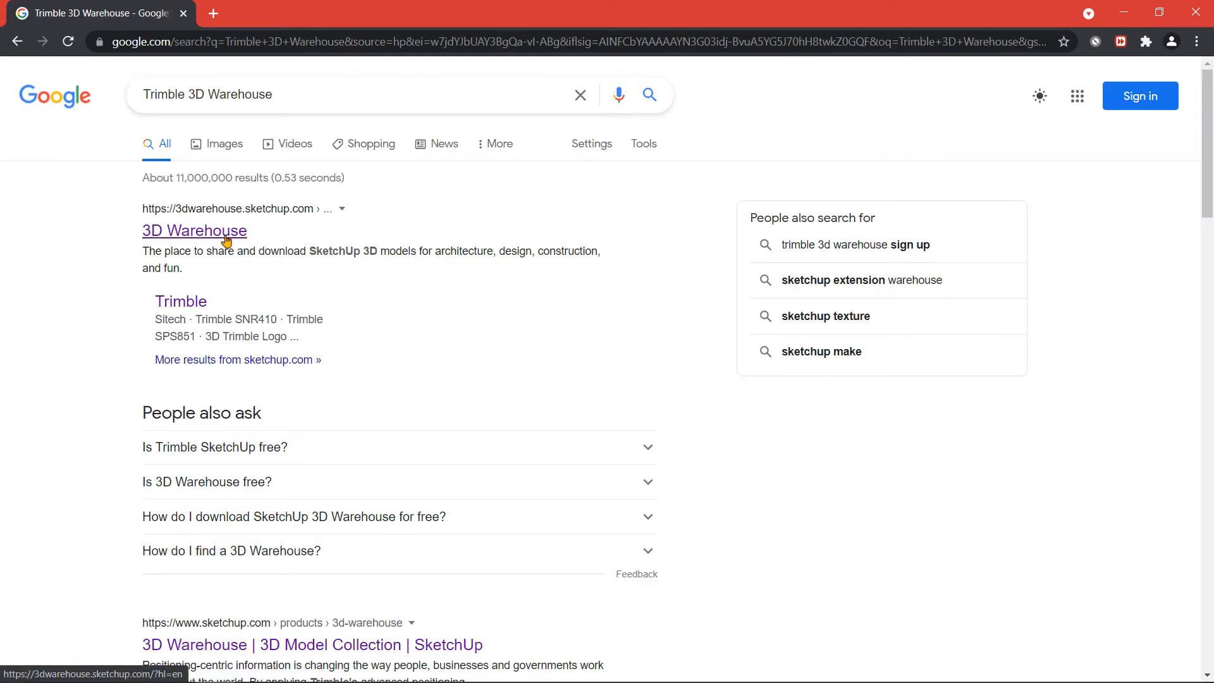
Step: Open the 3D Warehouse site from the results and sign in with a Trimble account
left_click(195, 230)
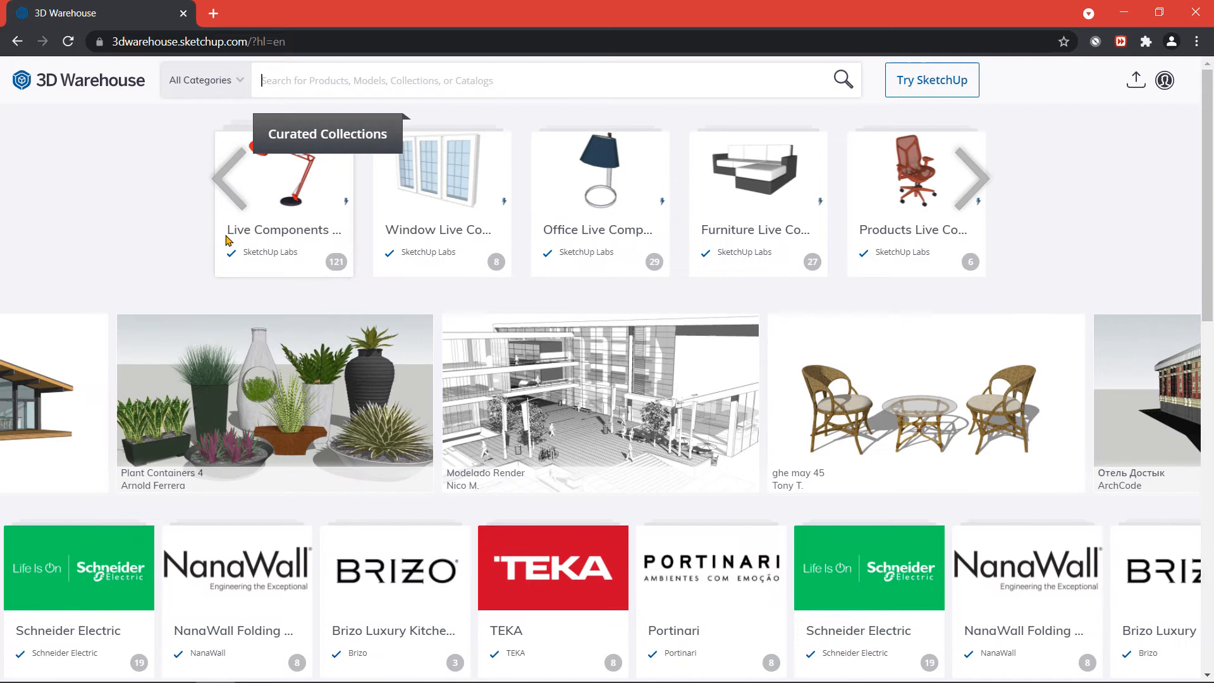
left_click(1163, 79)
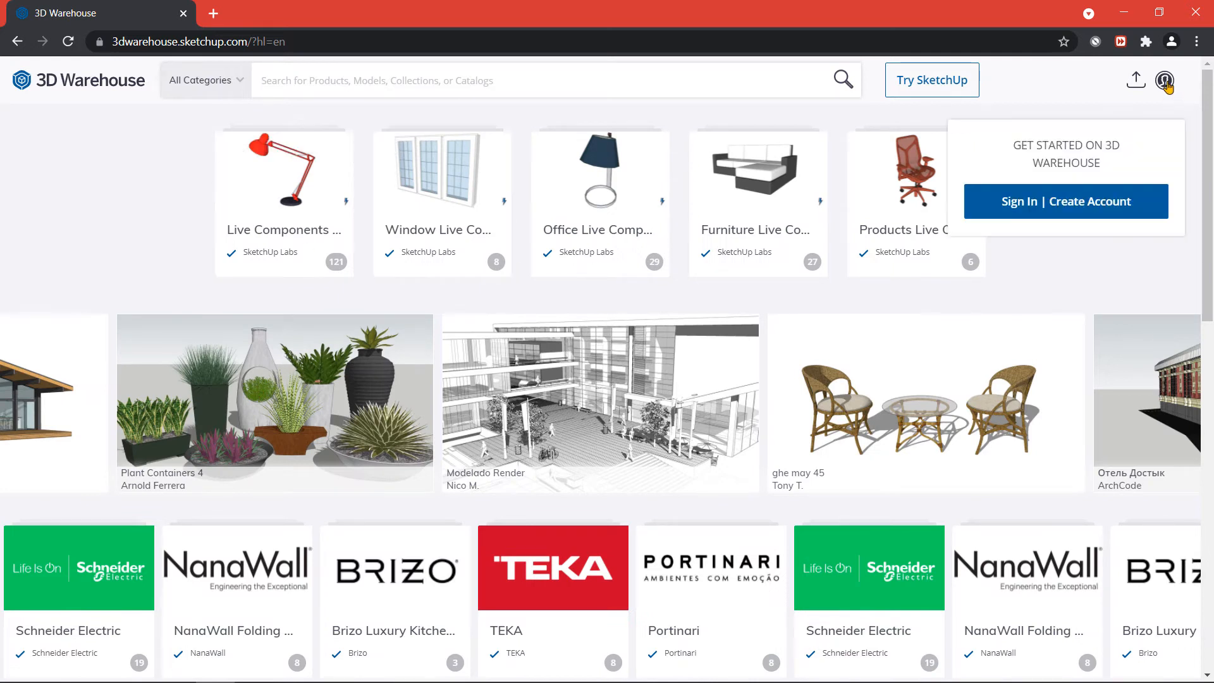
left_click(1065, 201)
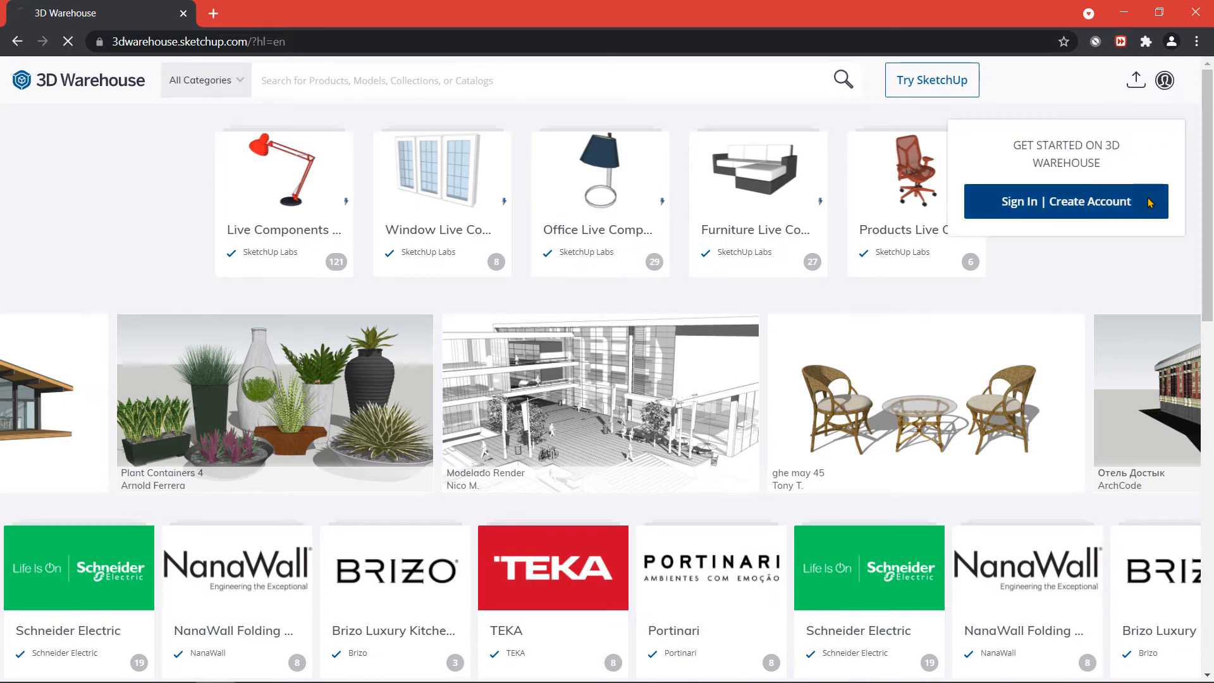
left_click(1065, 201)
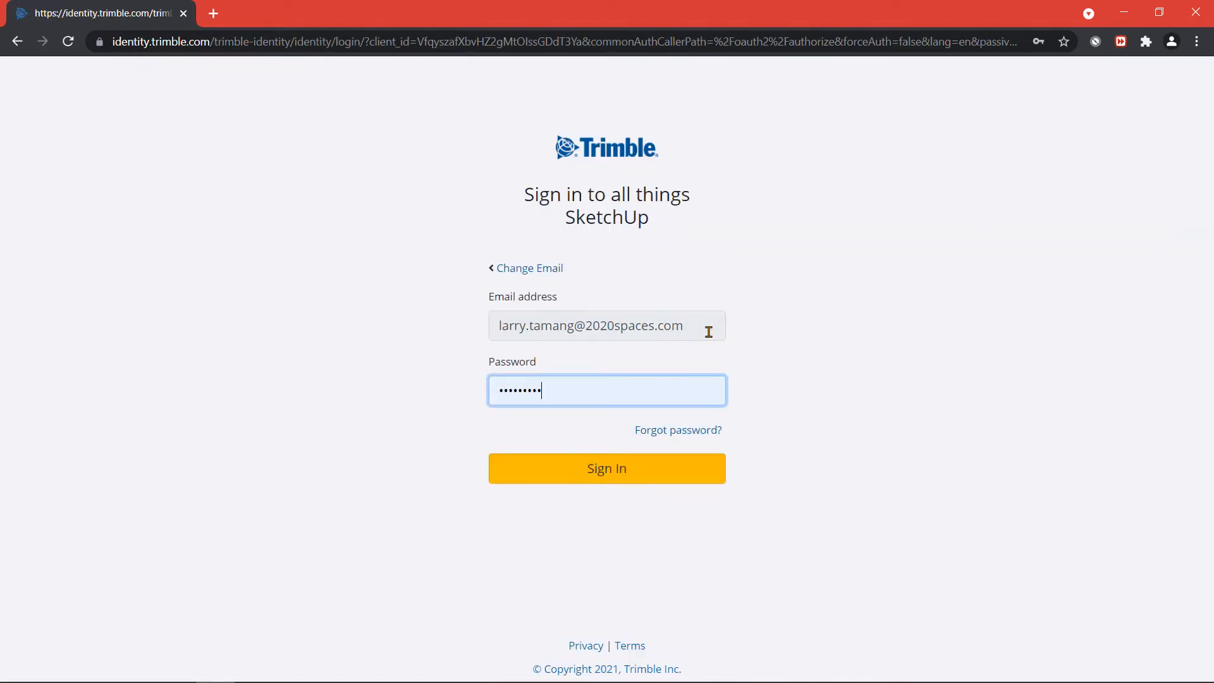
left_click(607, 468)
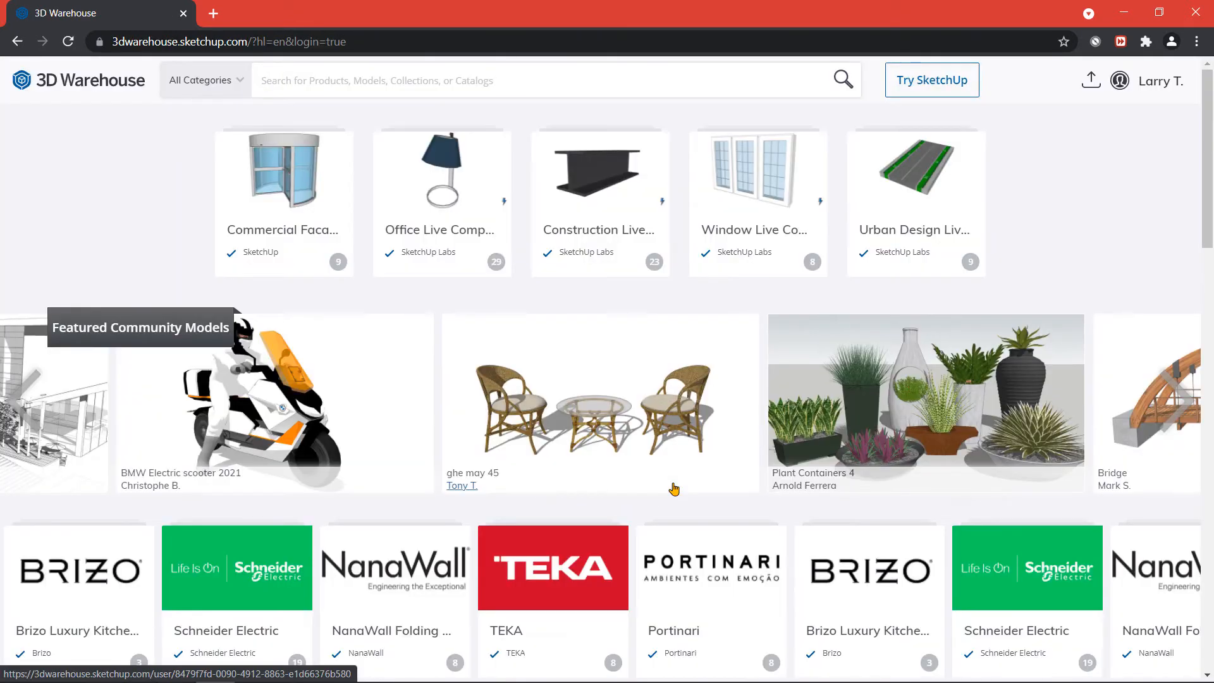
Step: Search 'Dining Table' and download the Dining Table set as a SketchUp 2021 model
type("Dining Table")
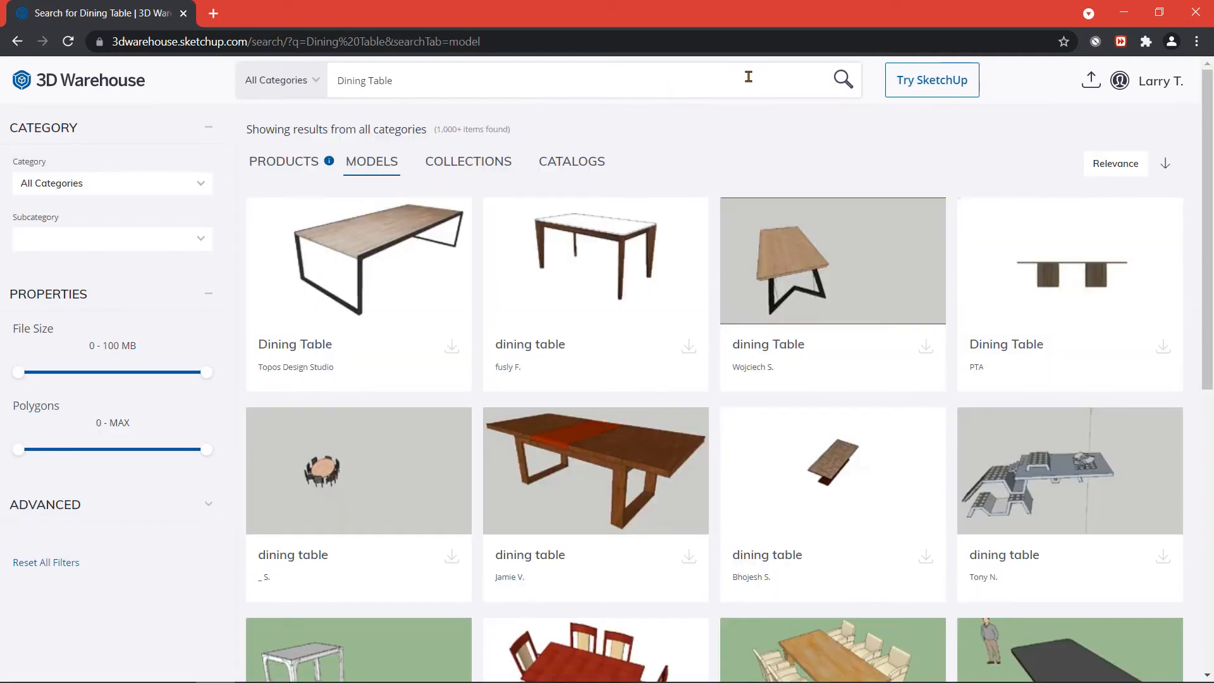
scroll("down", 3)
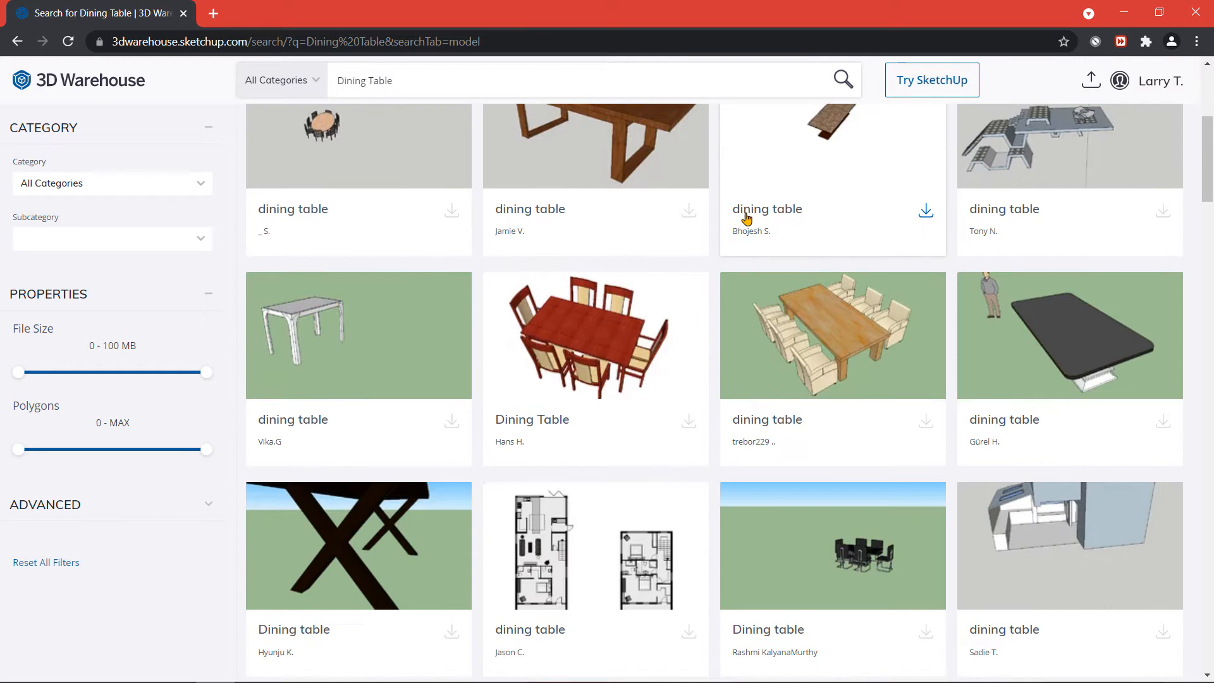
scroll("down", 3)
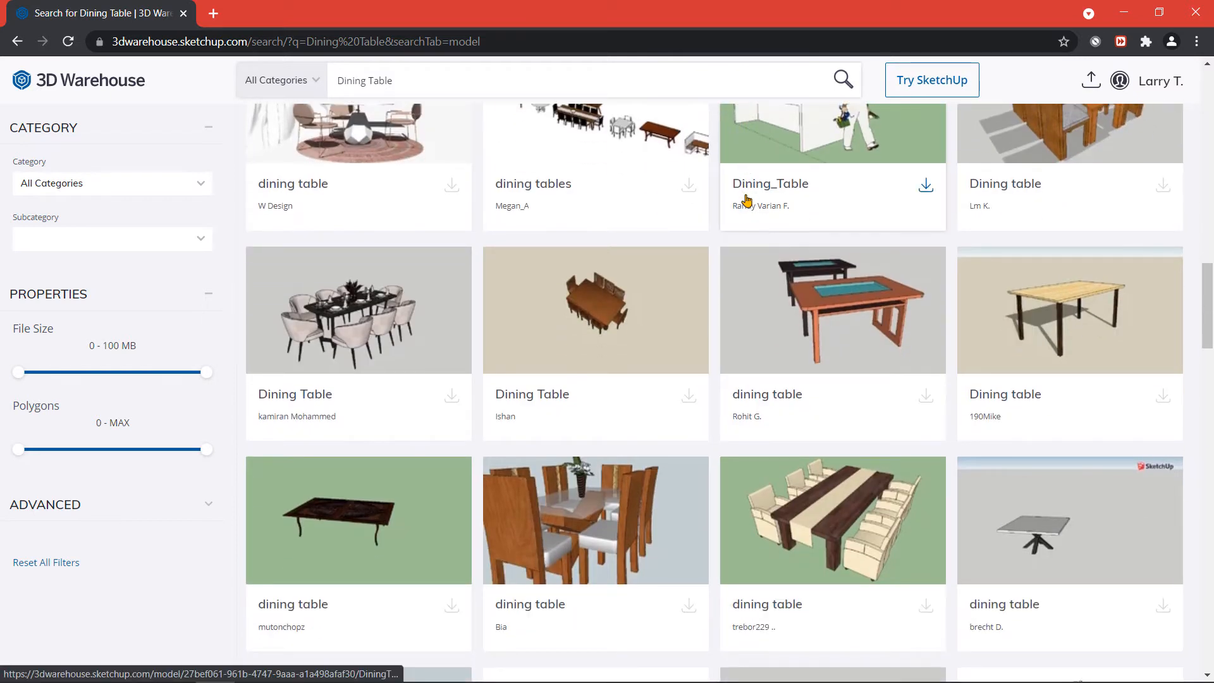
left_click(452, 399)
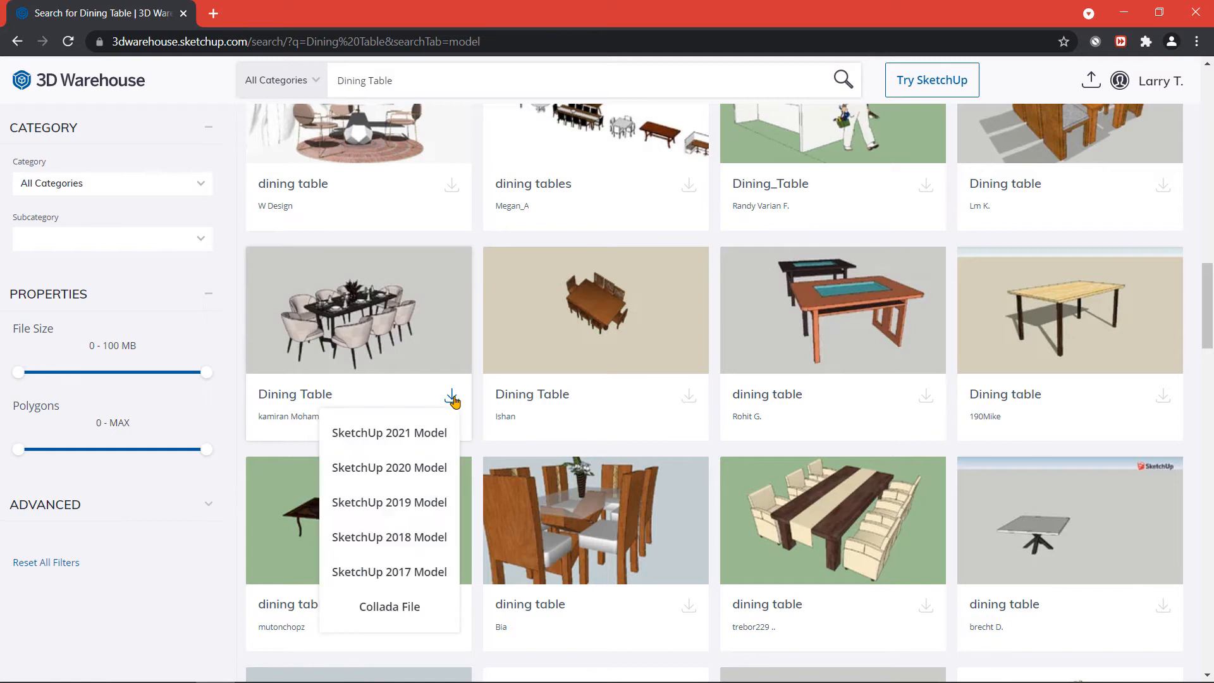
mouse_move(390, 432)
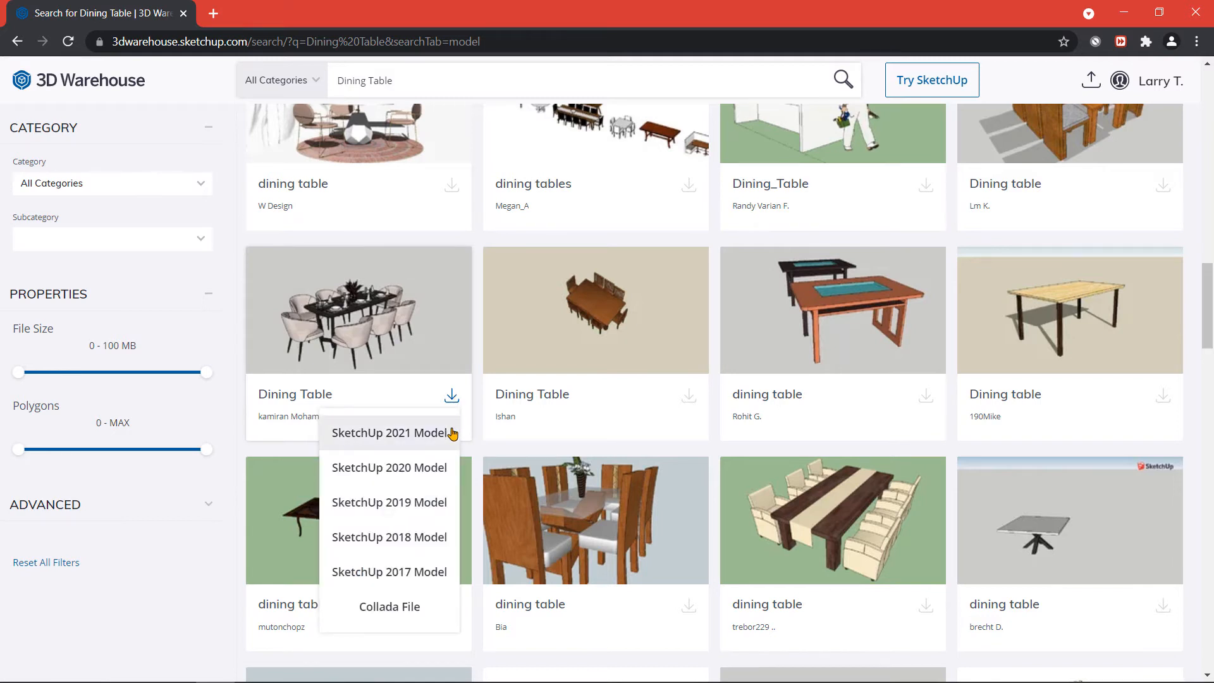
left_click(390, 432)
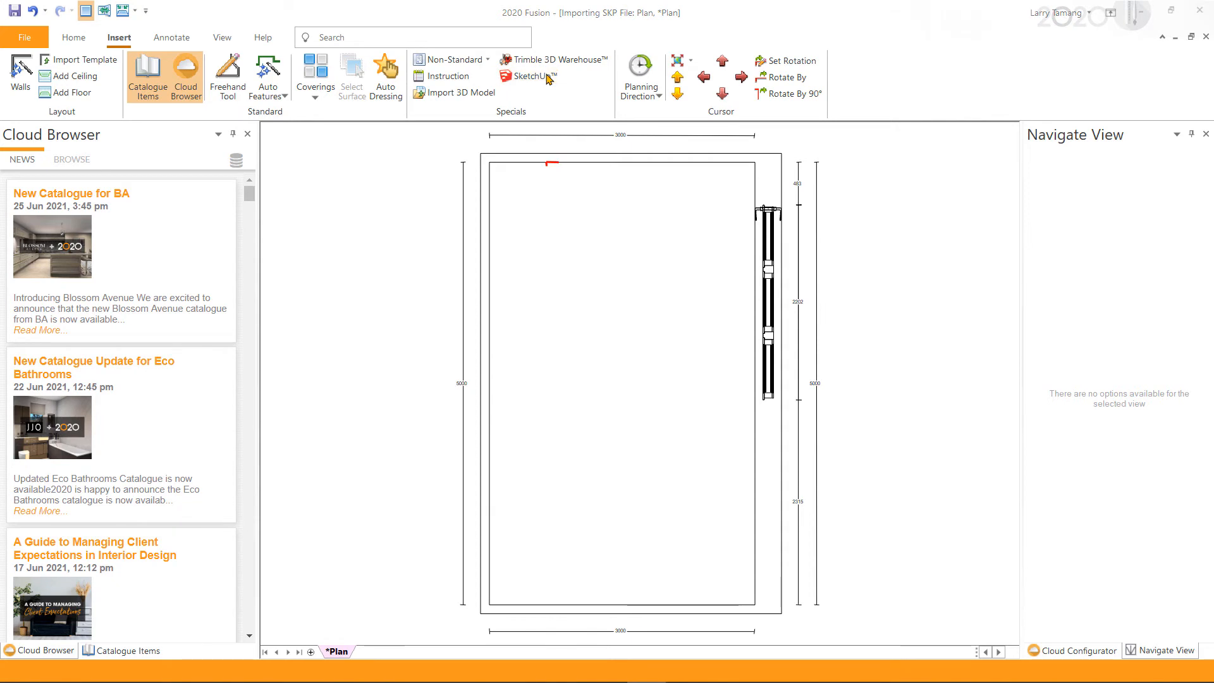
Step: Import Dining+Table.skp from Trimble Model Downloads using Insert > SketchUp
left_click(533, 76)
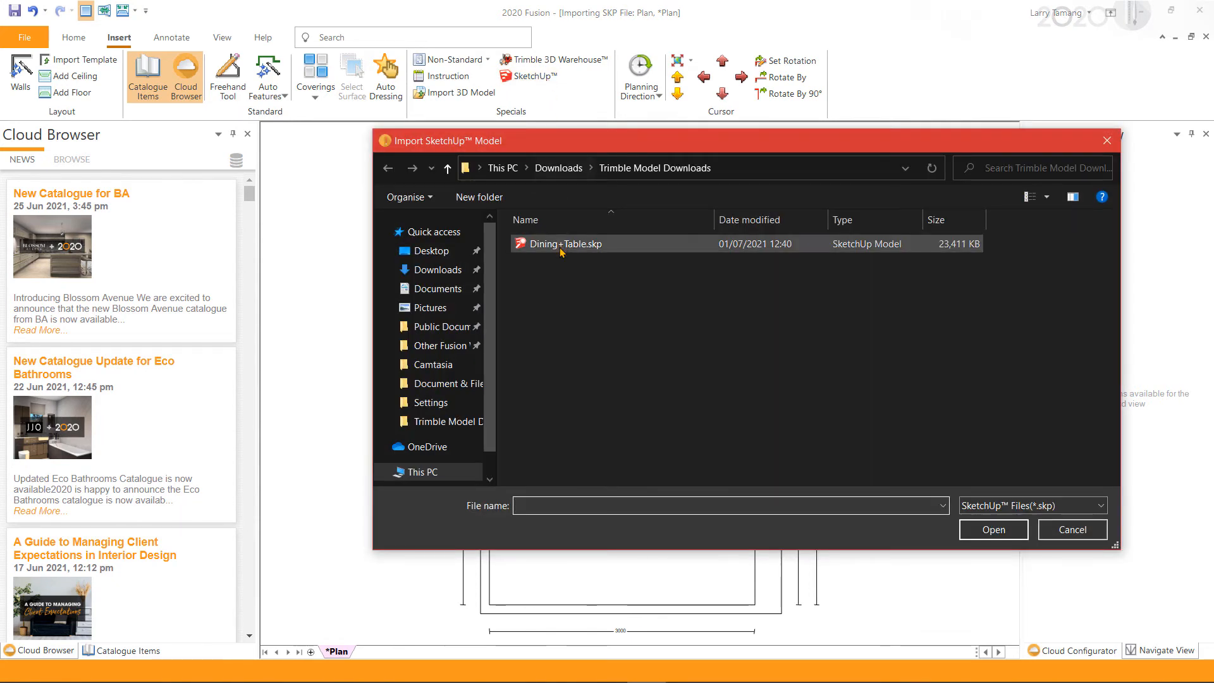
left_click(564, 243)
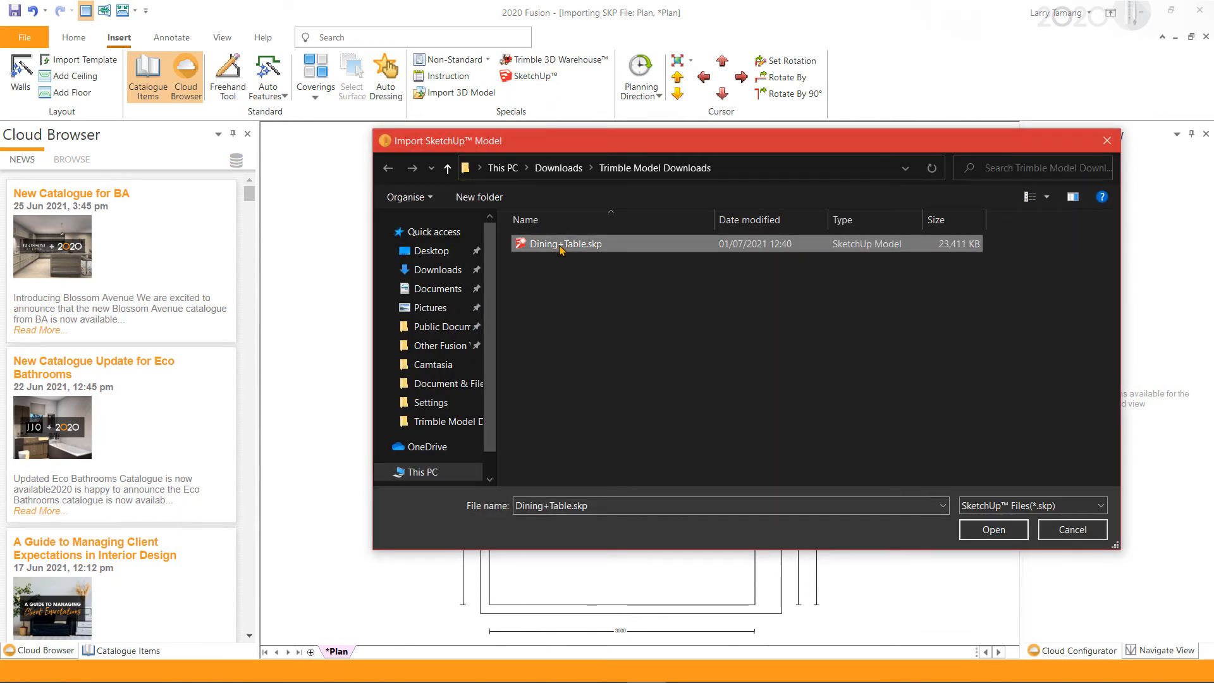
left_click(994, 530)
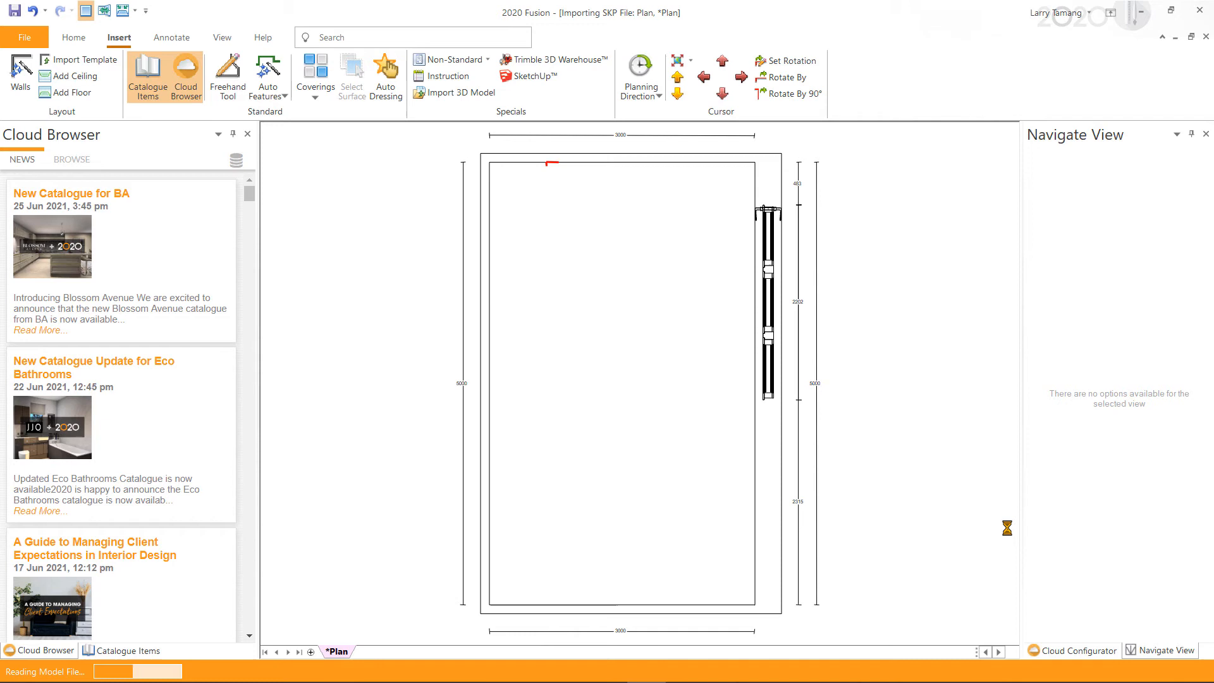
Step: Import the table set as Decorative, length 2000, place it, and switch to Perspective
left_click(459, 92)
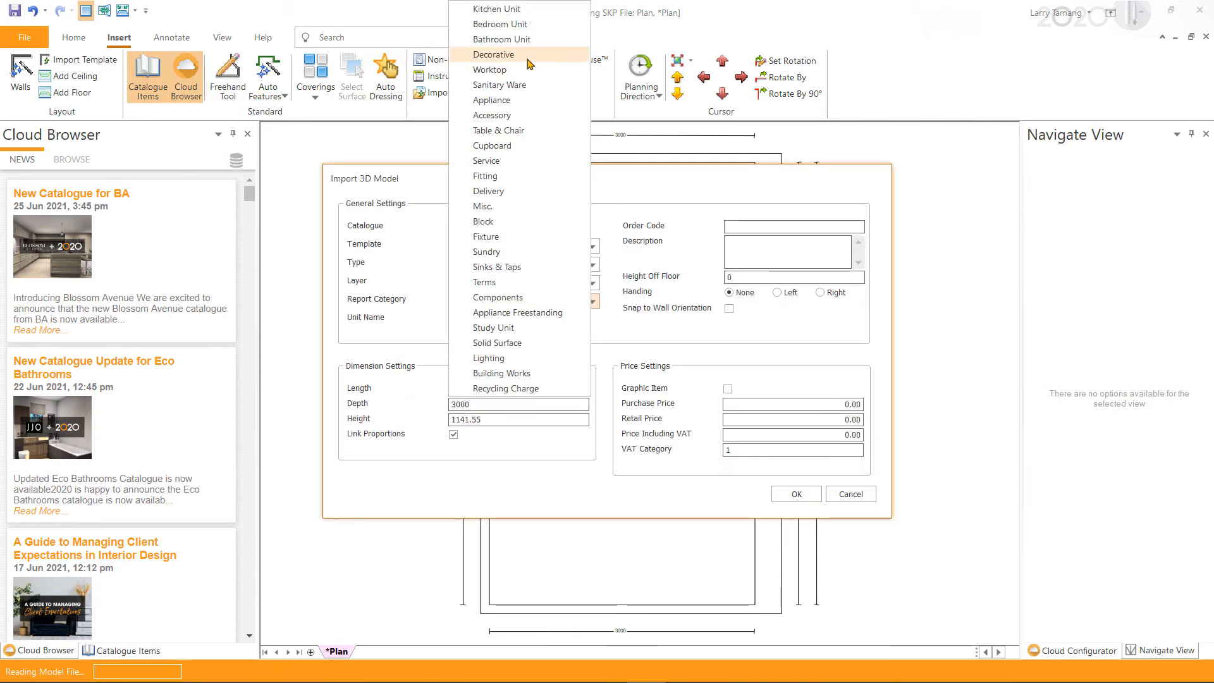
left_click(493, 55)
type("2000")
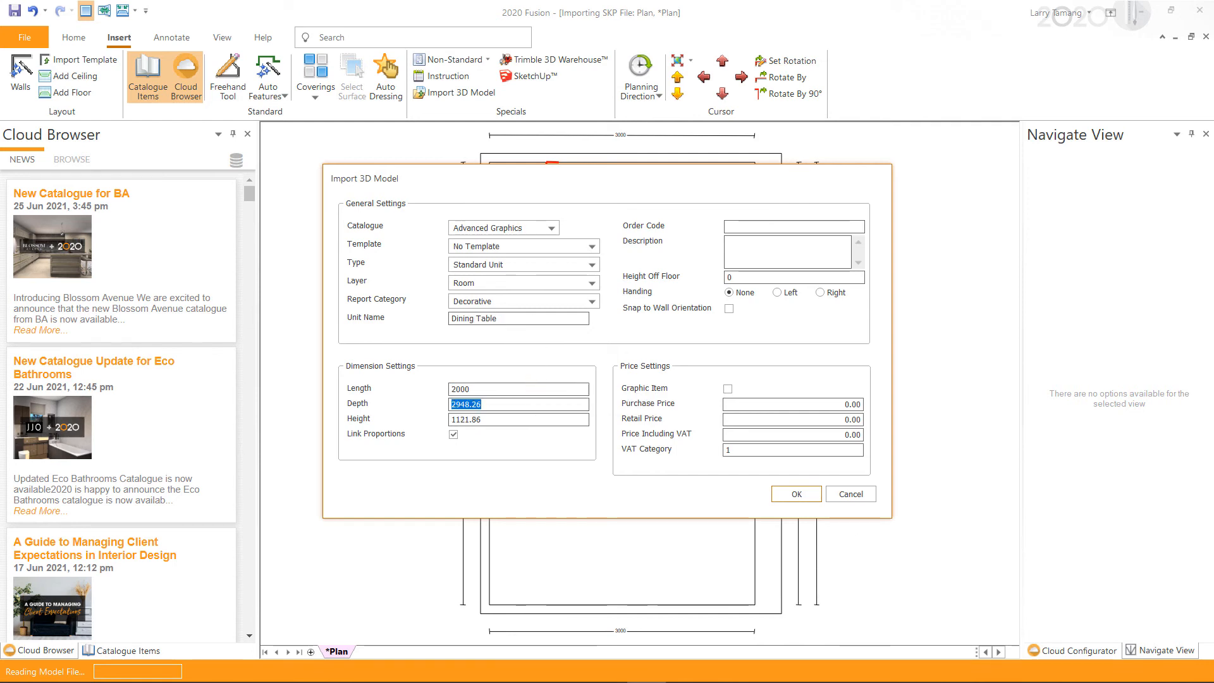
left_click(796, 494)
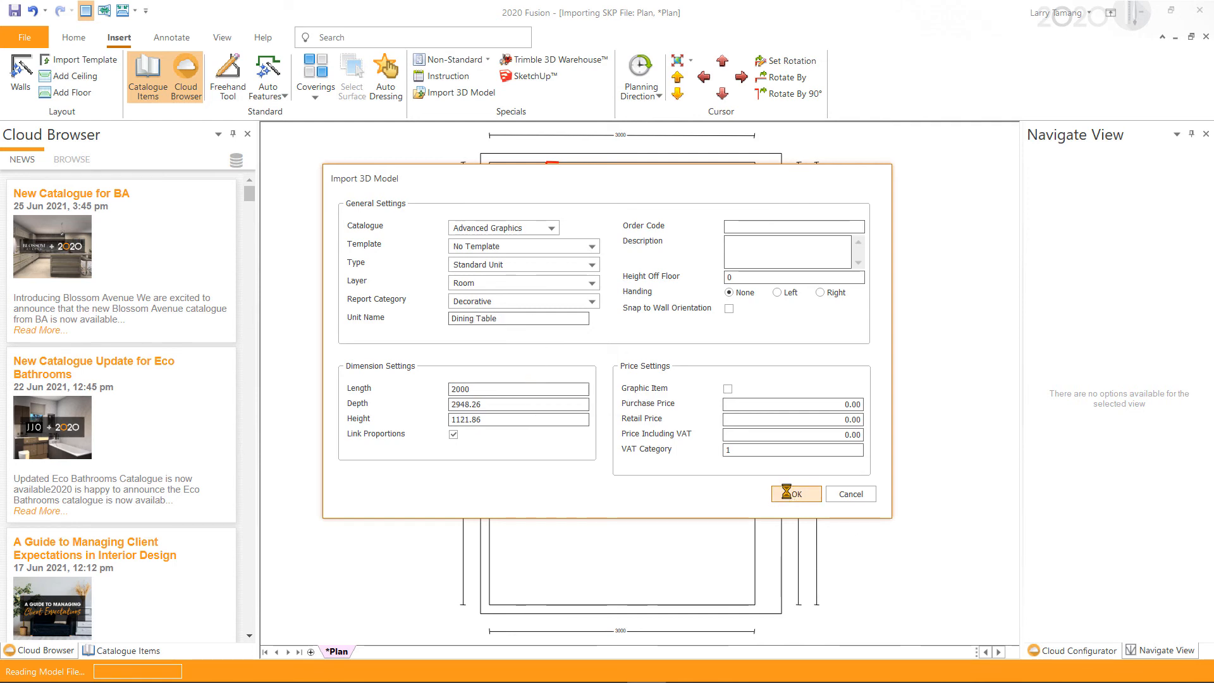
left_click(794, 494)
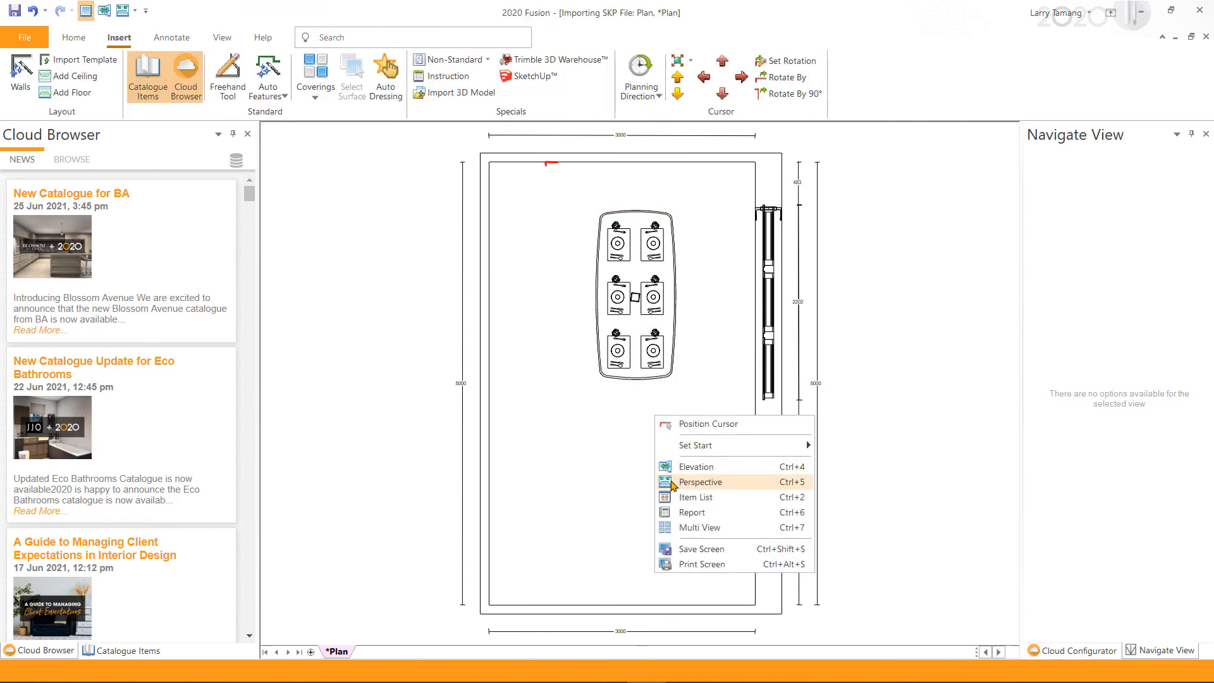
left_click(700, 482)
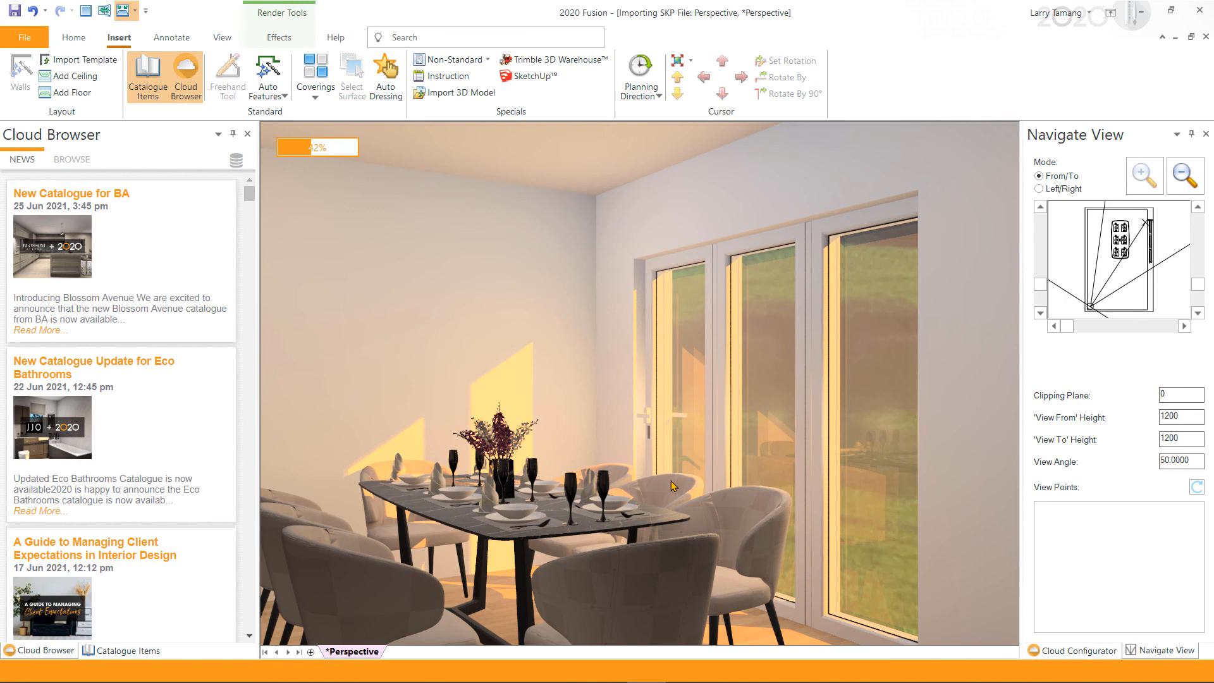